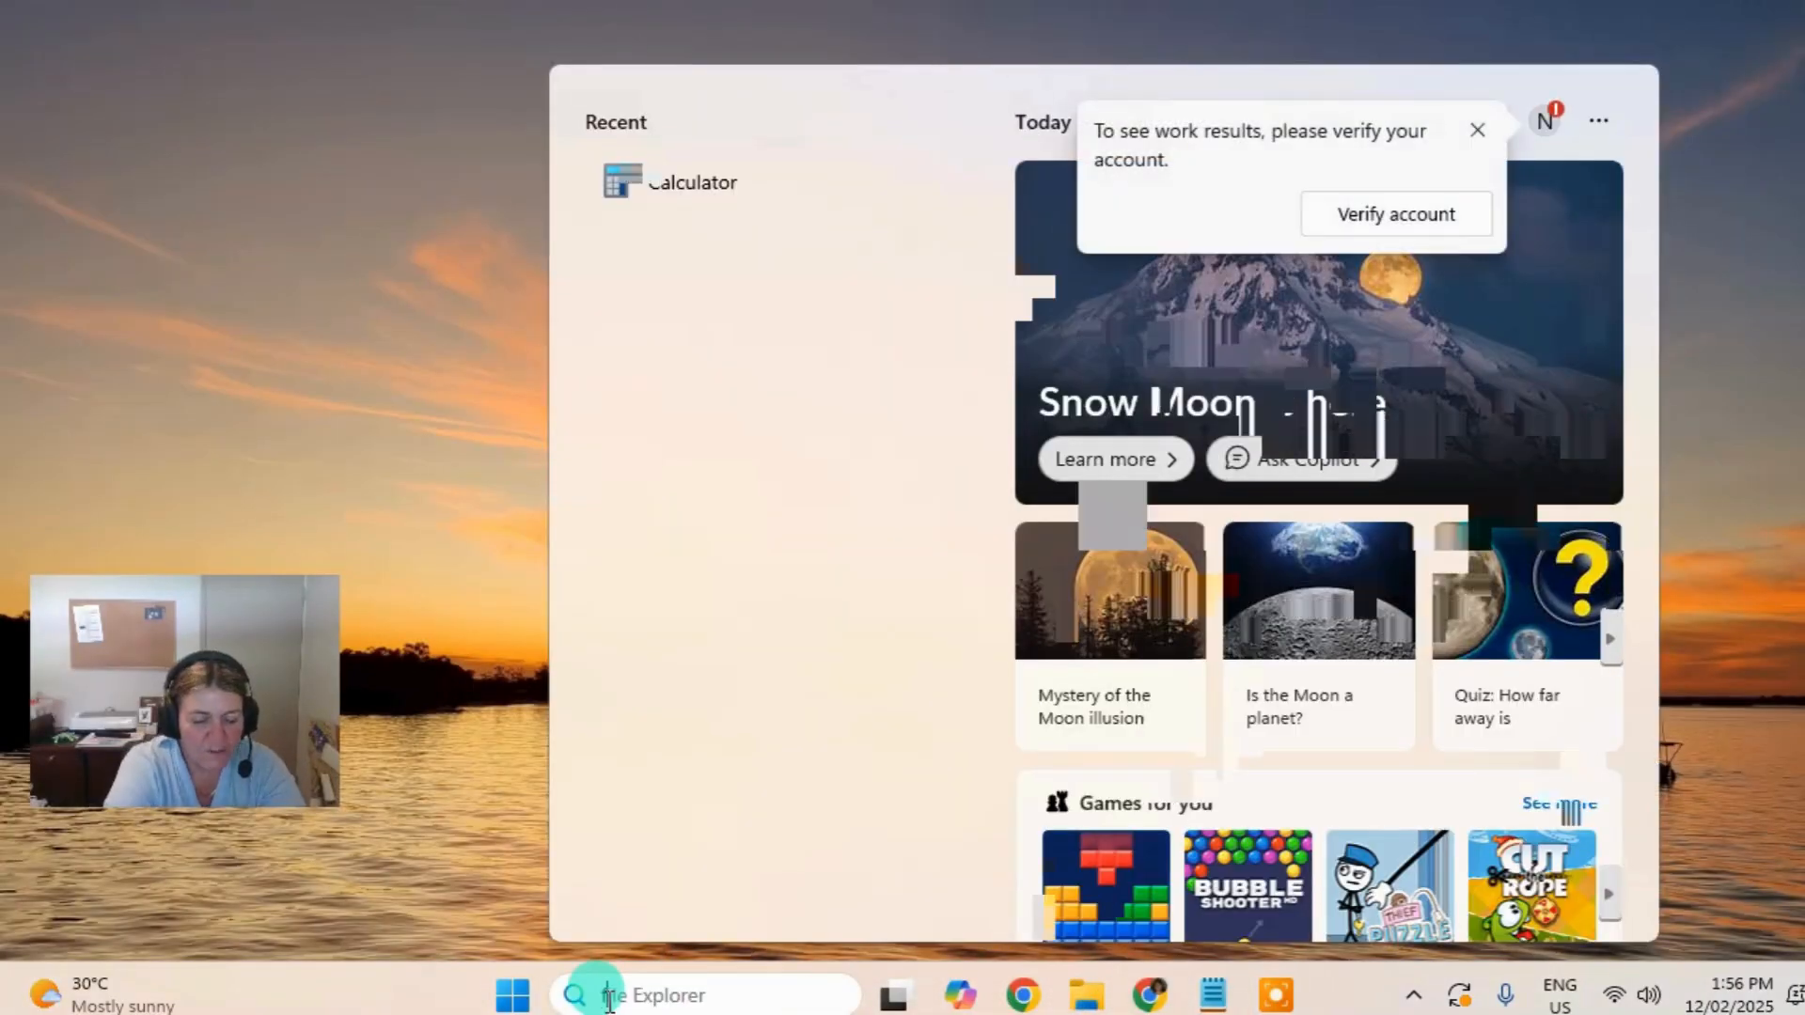
Launch File Explorer from the taskbar search results
click(1083, 994)
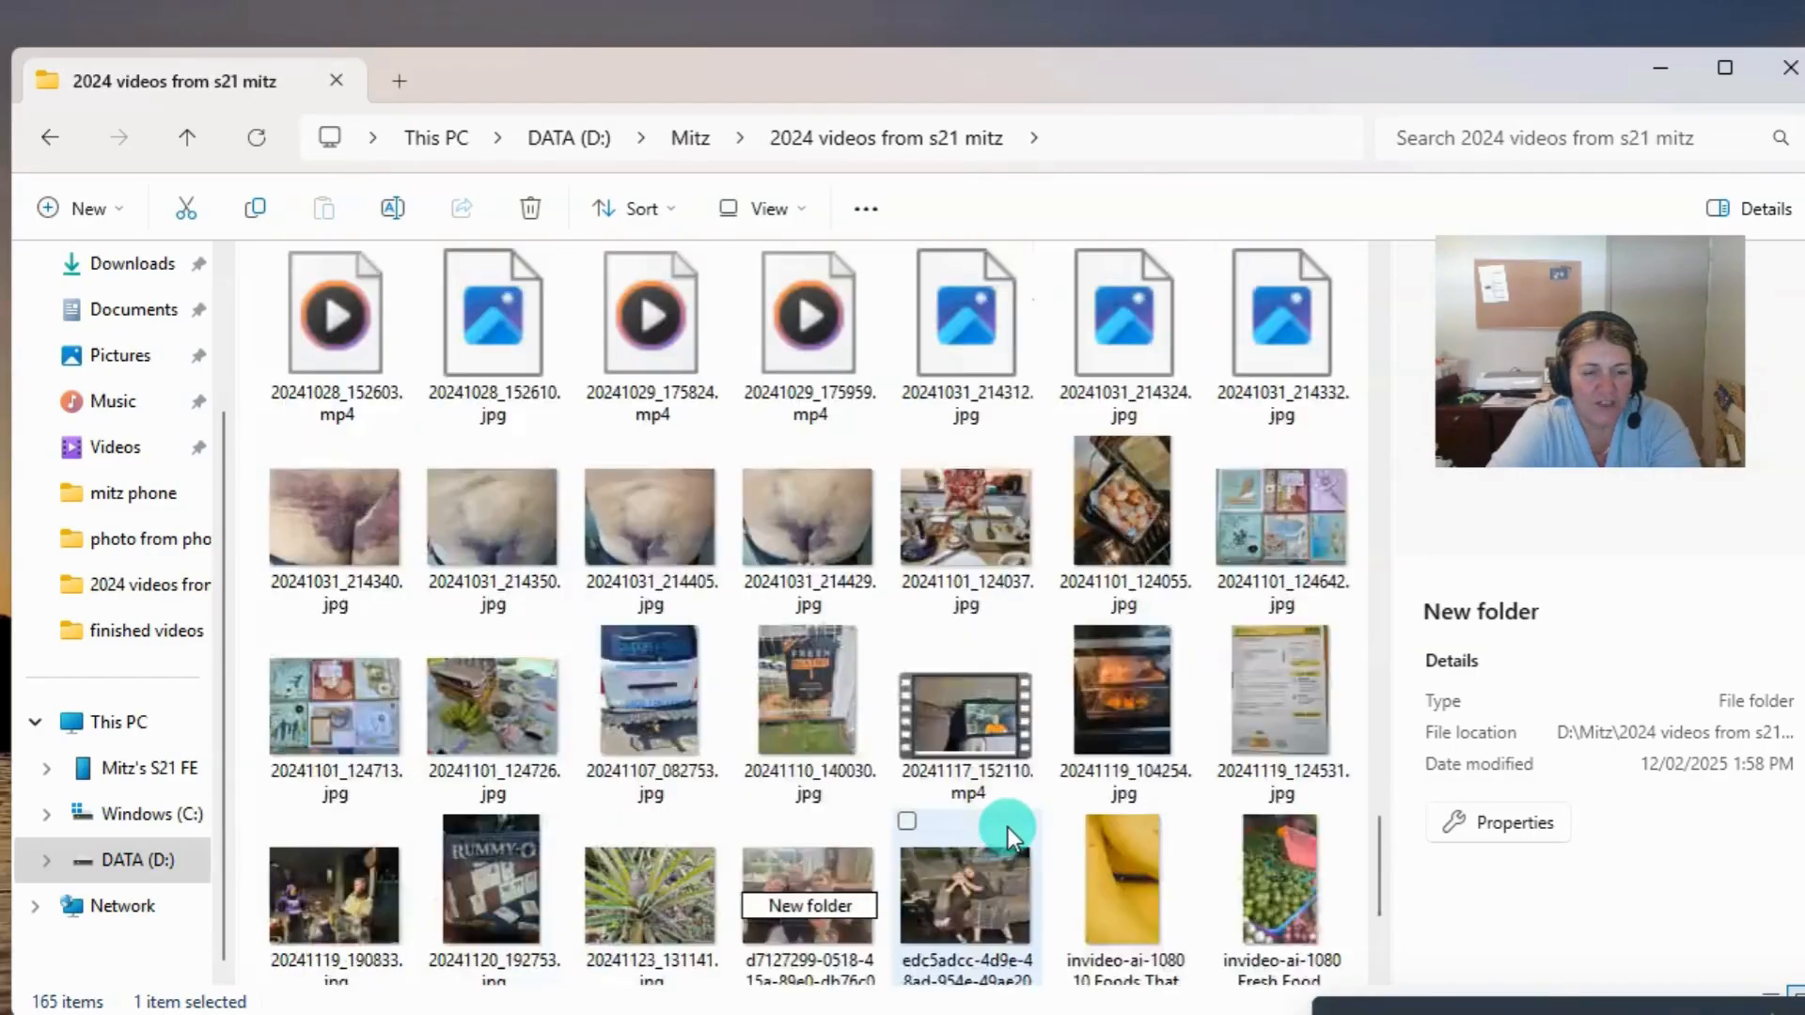
click(808, 645)
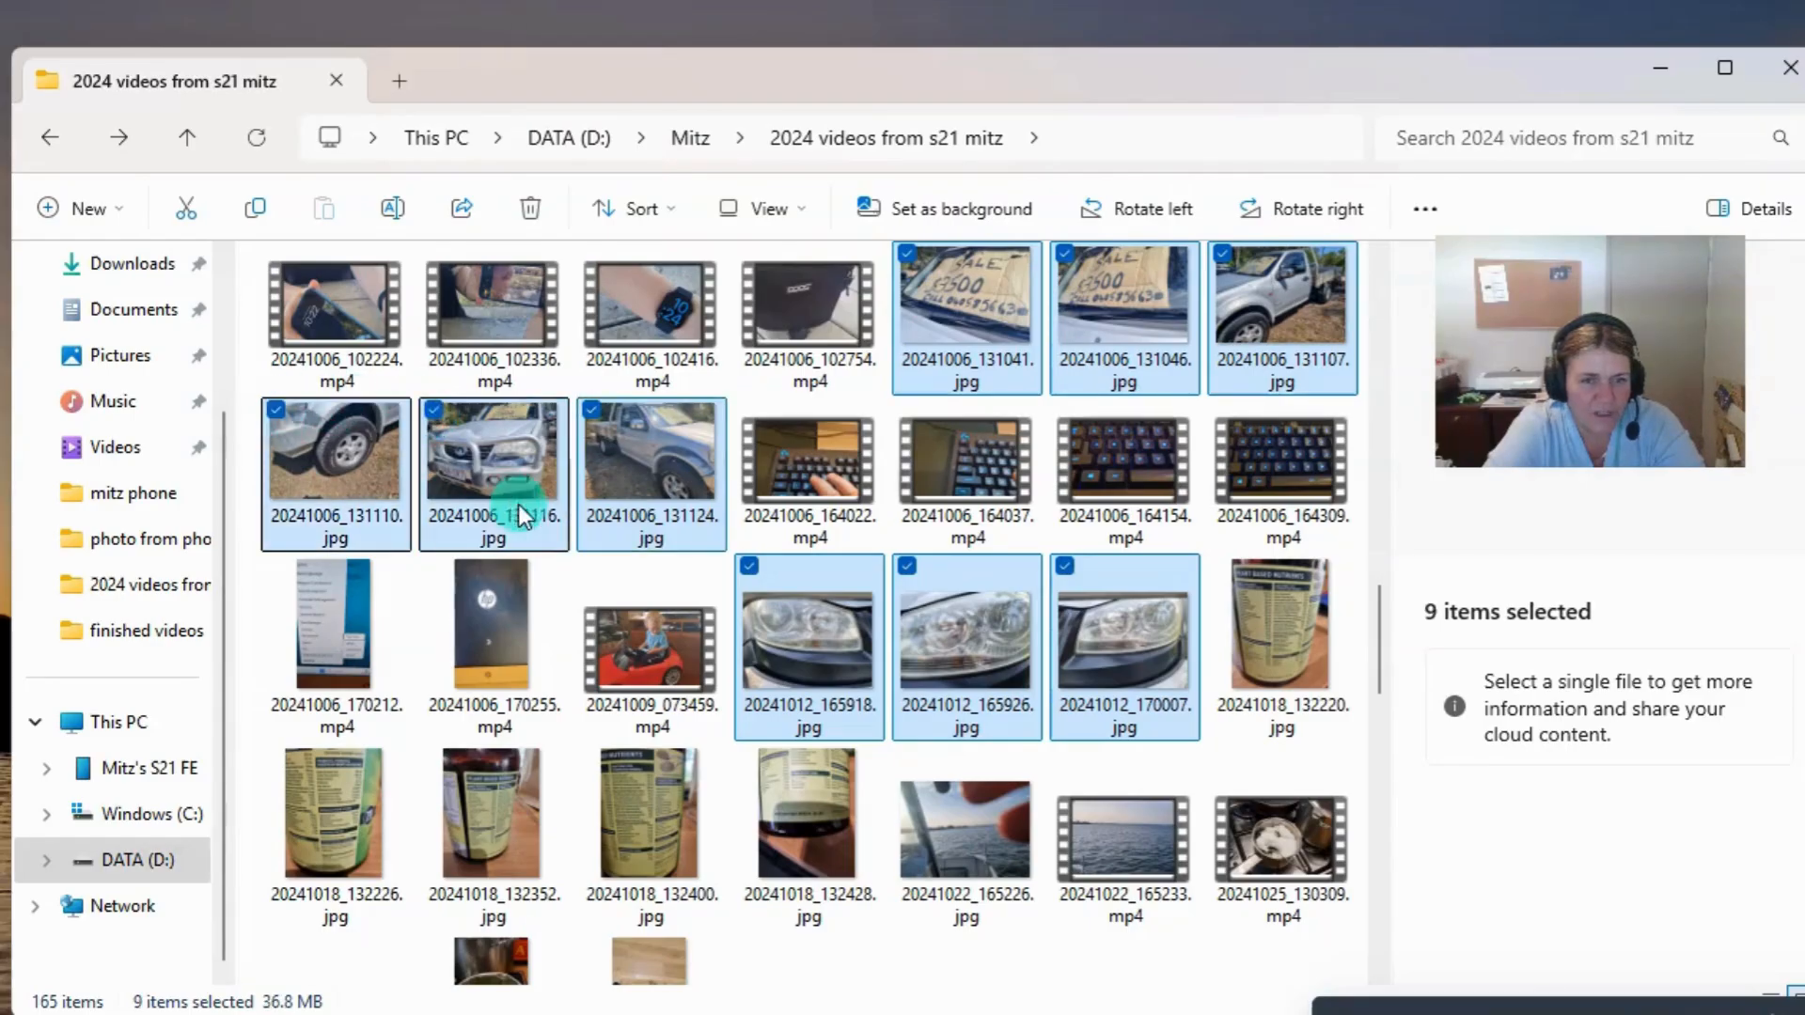
mouse_move(1013, 190)
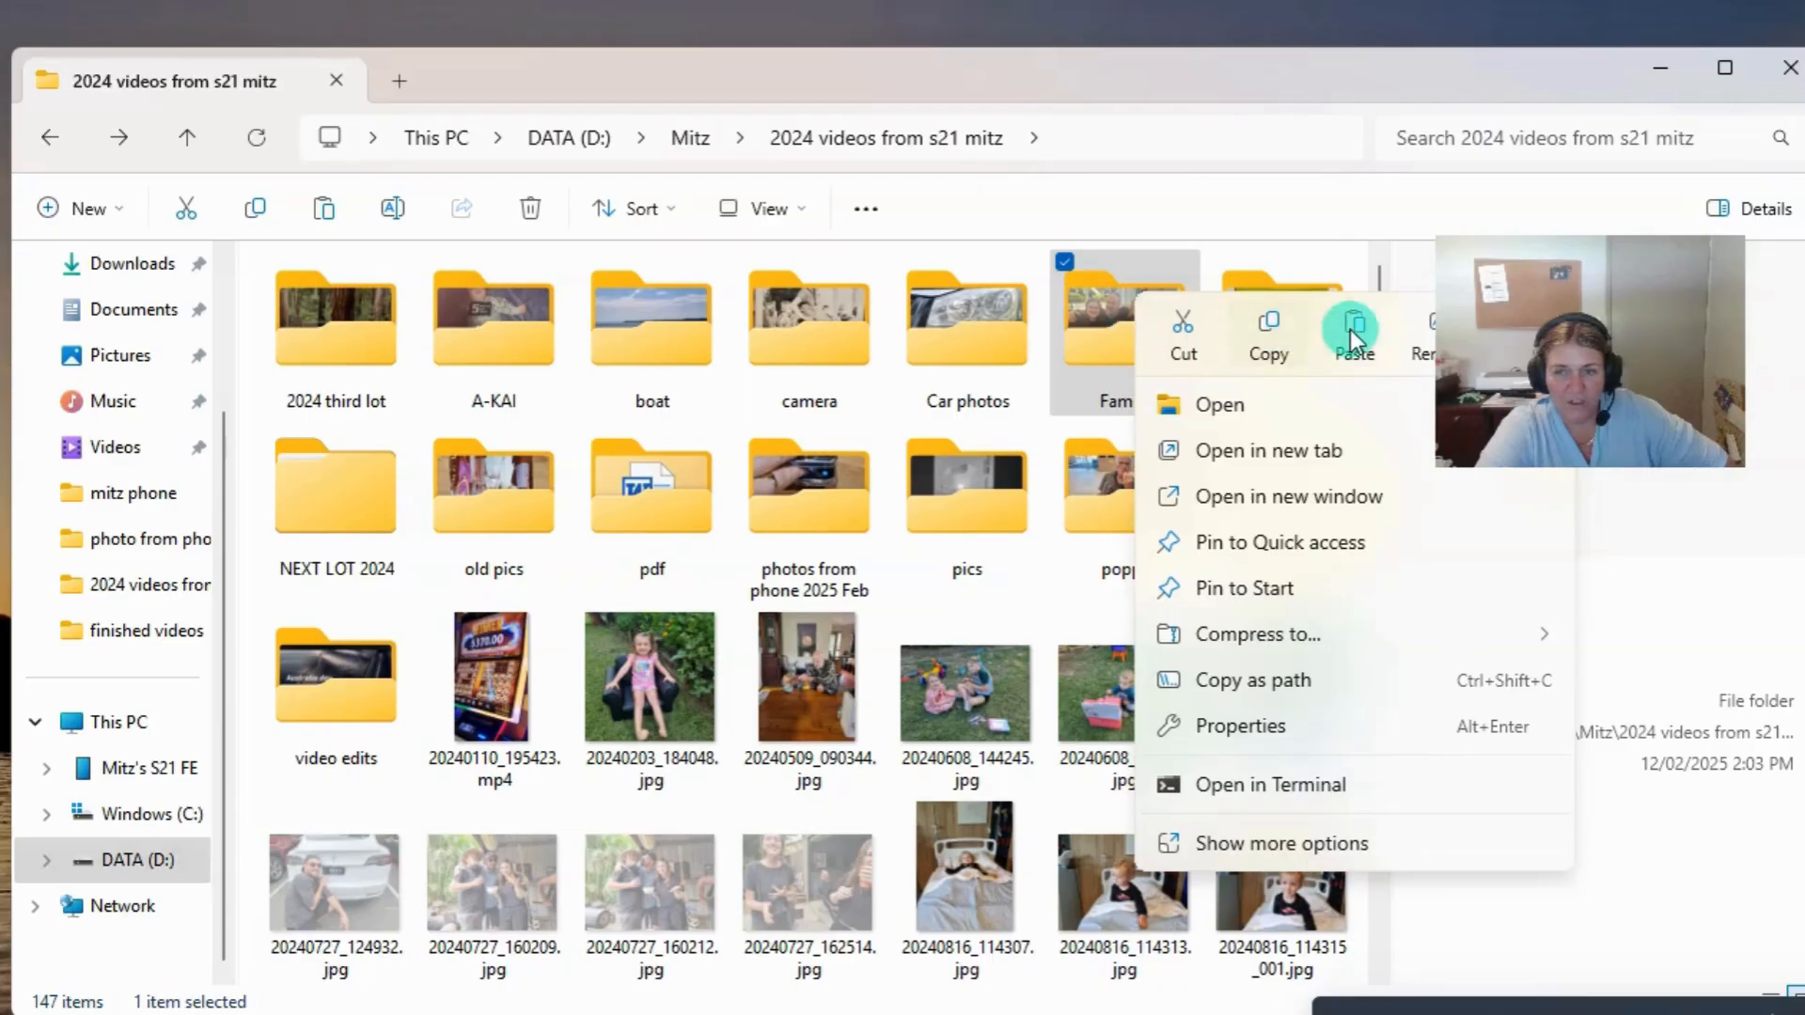
Paste the copied family pictures into the Family folder
click(1122, 317)
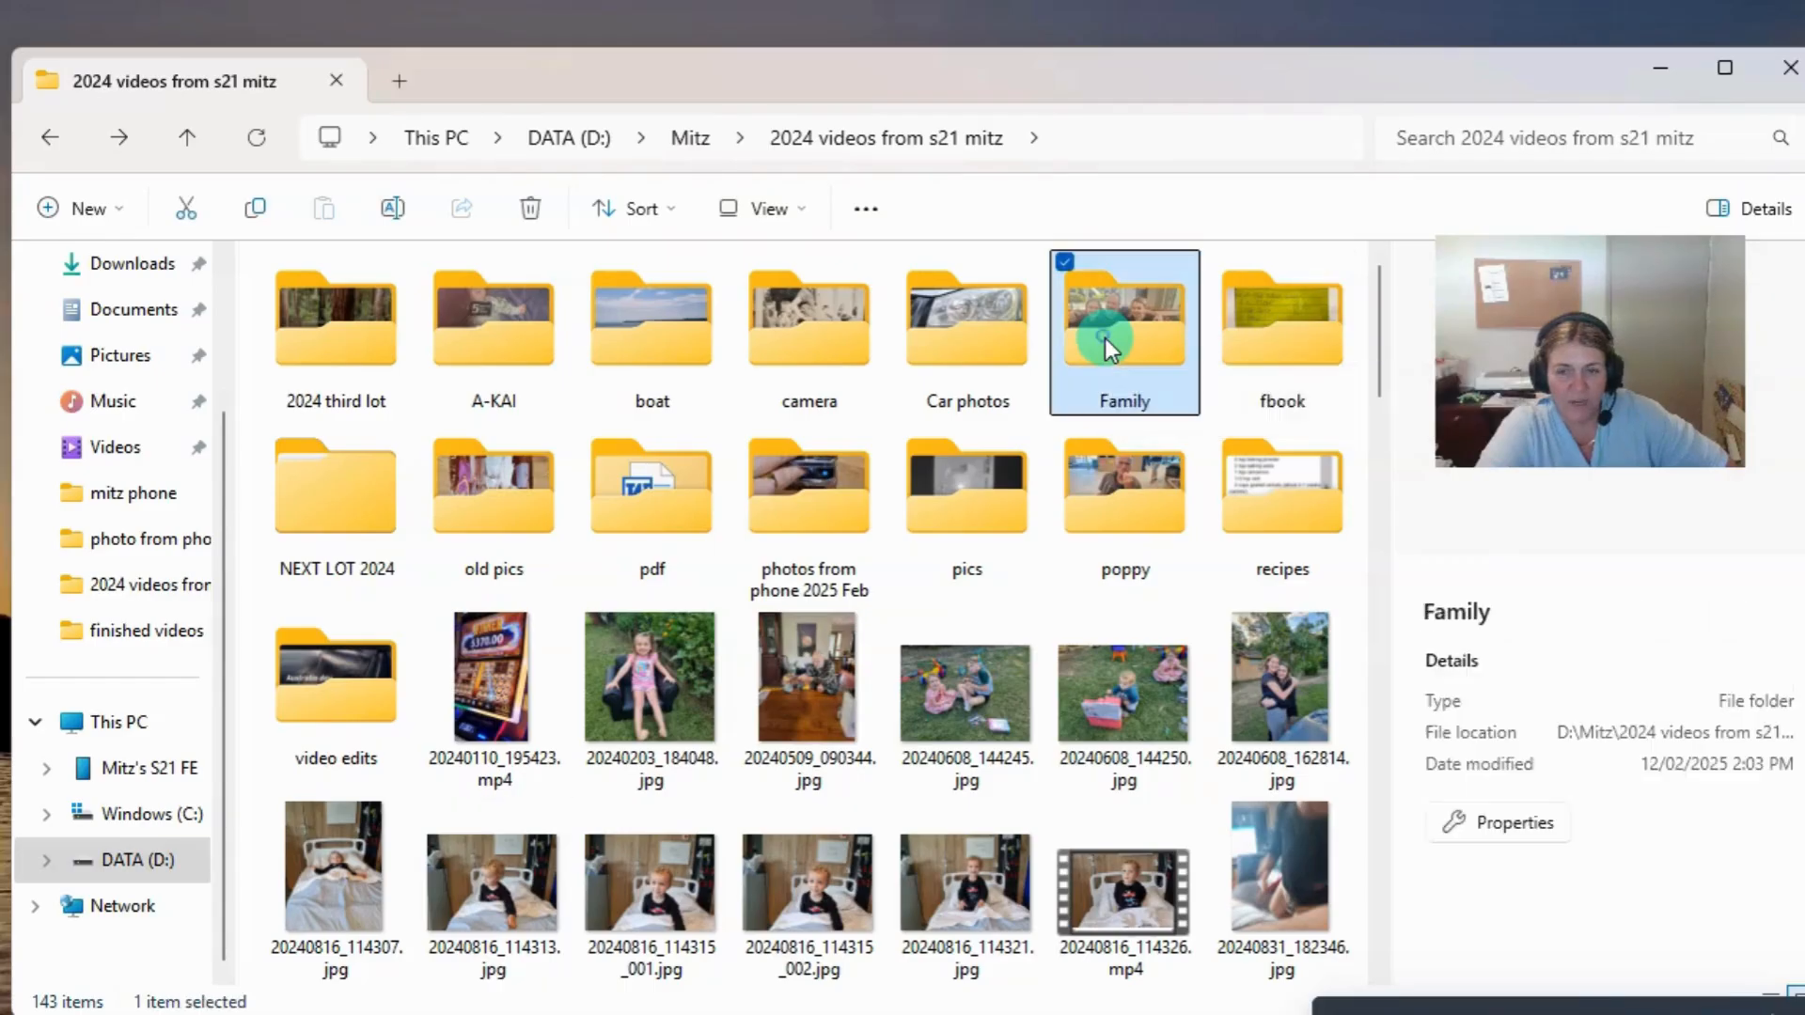
mouse_move(650, 677)
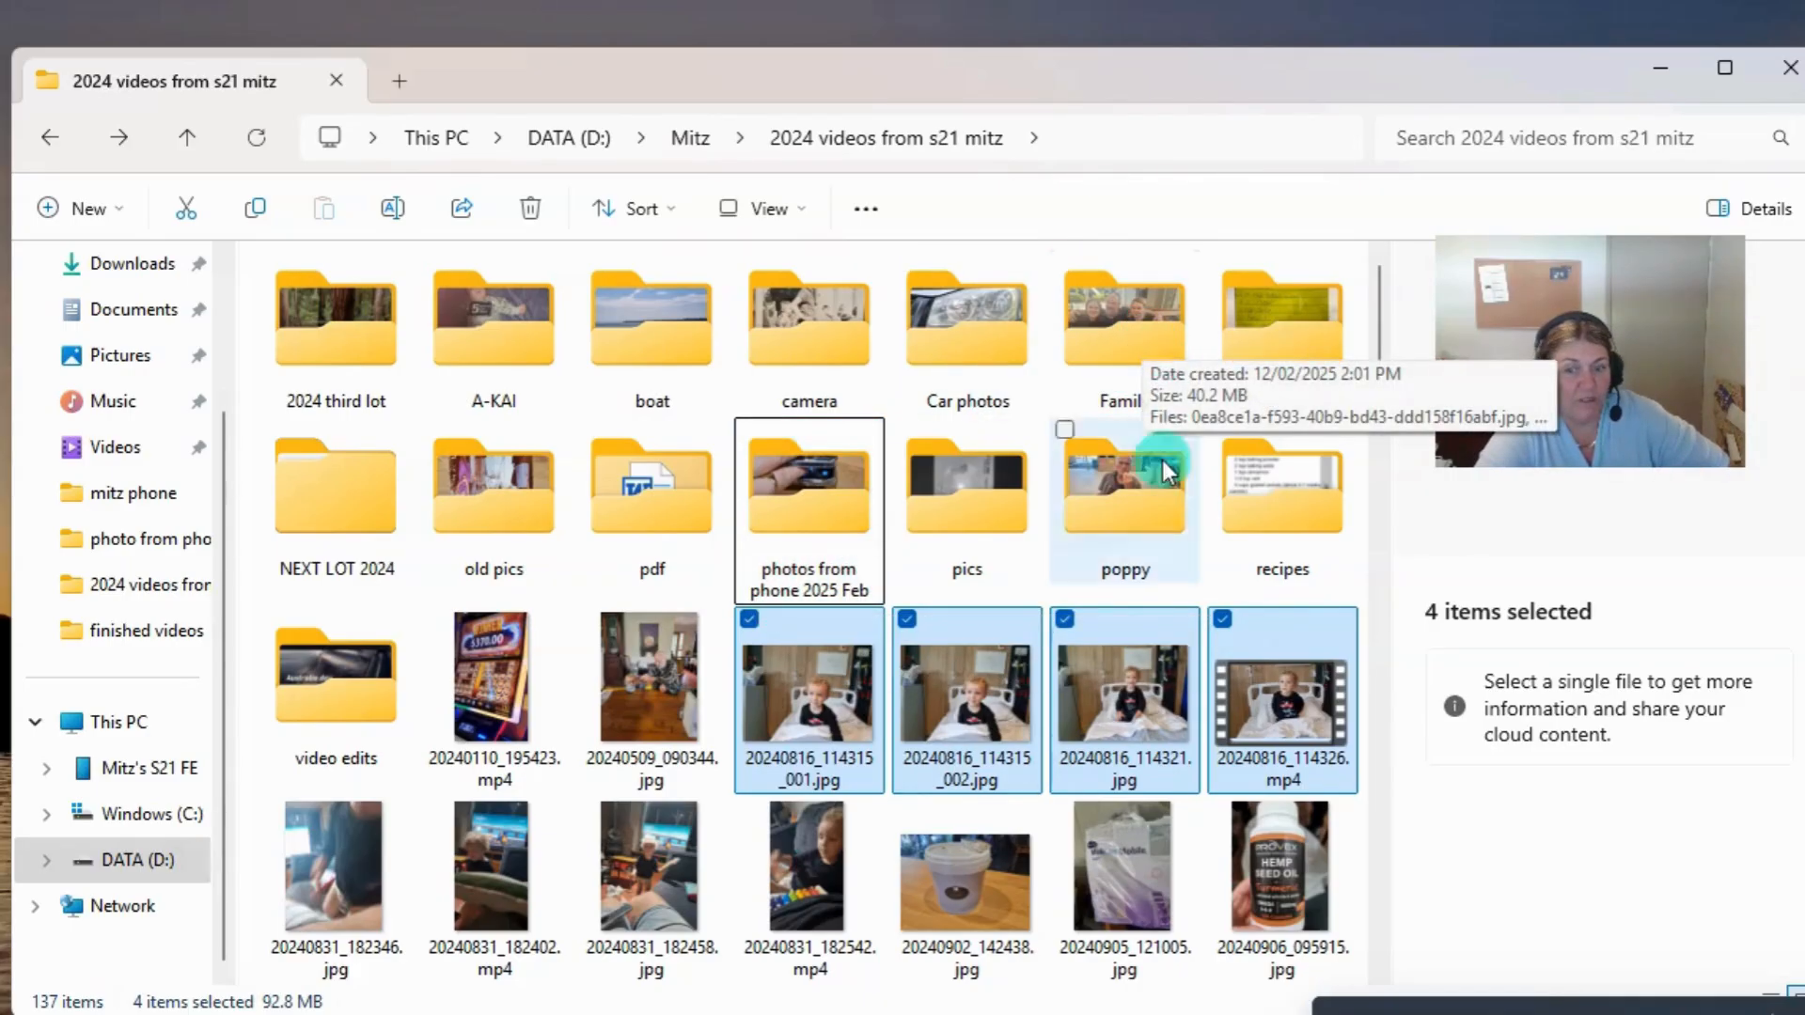
Move the four 20240816 bedside photos into the poppy folder
click(1123, 319)
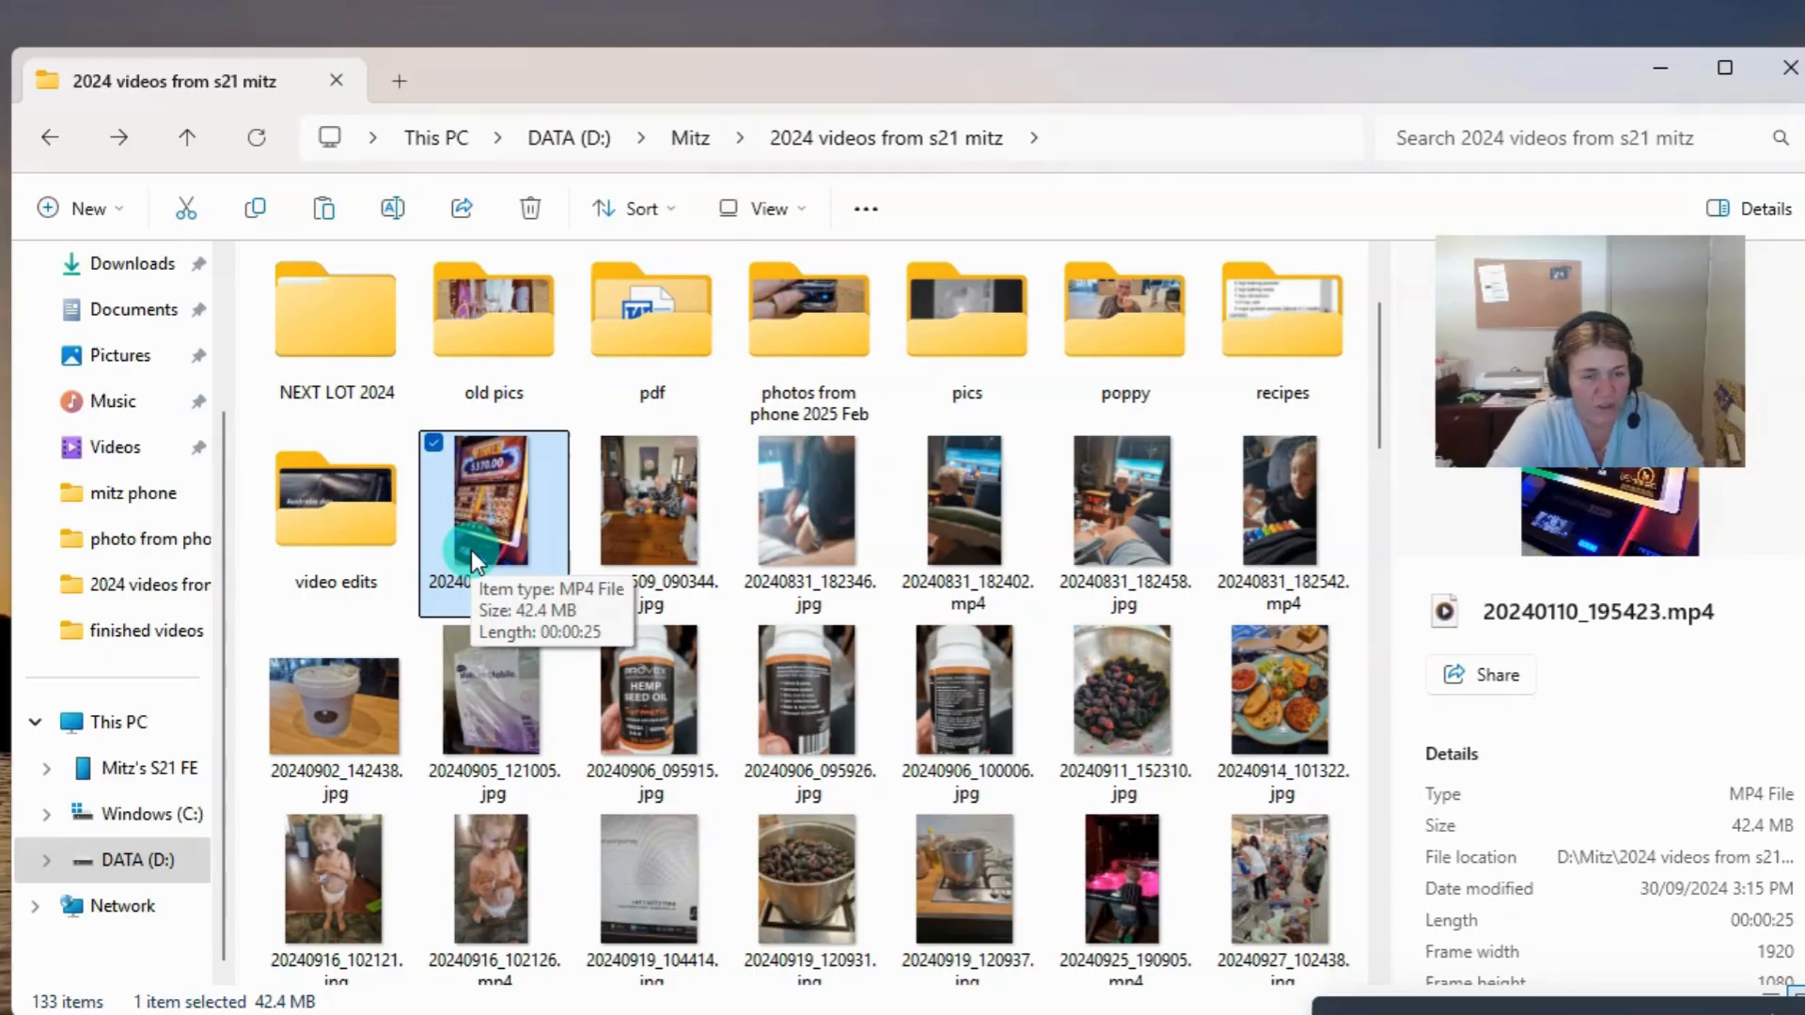
Open the 'video edits' folder inside '2024 videos from s21 mitz'
double_click(335, 498)
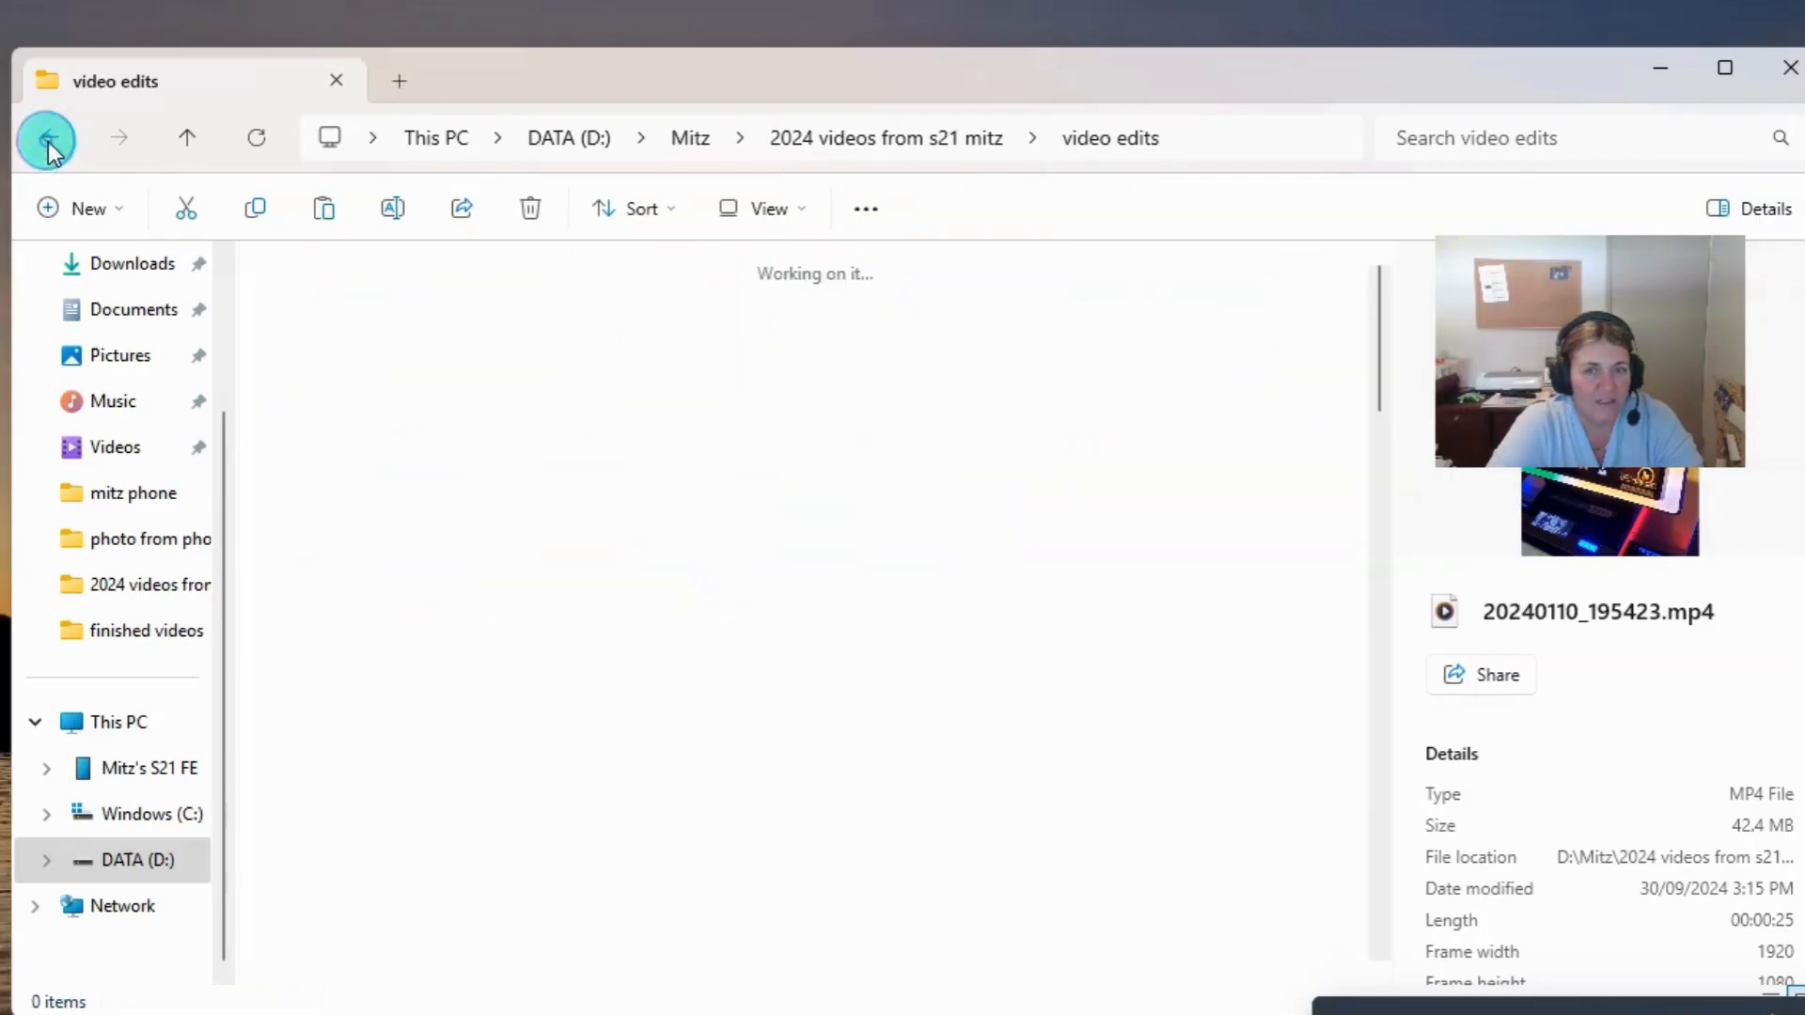